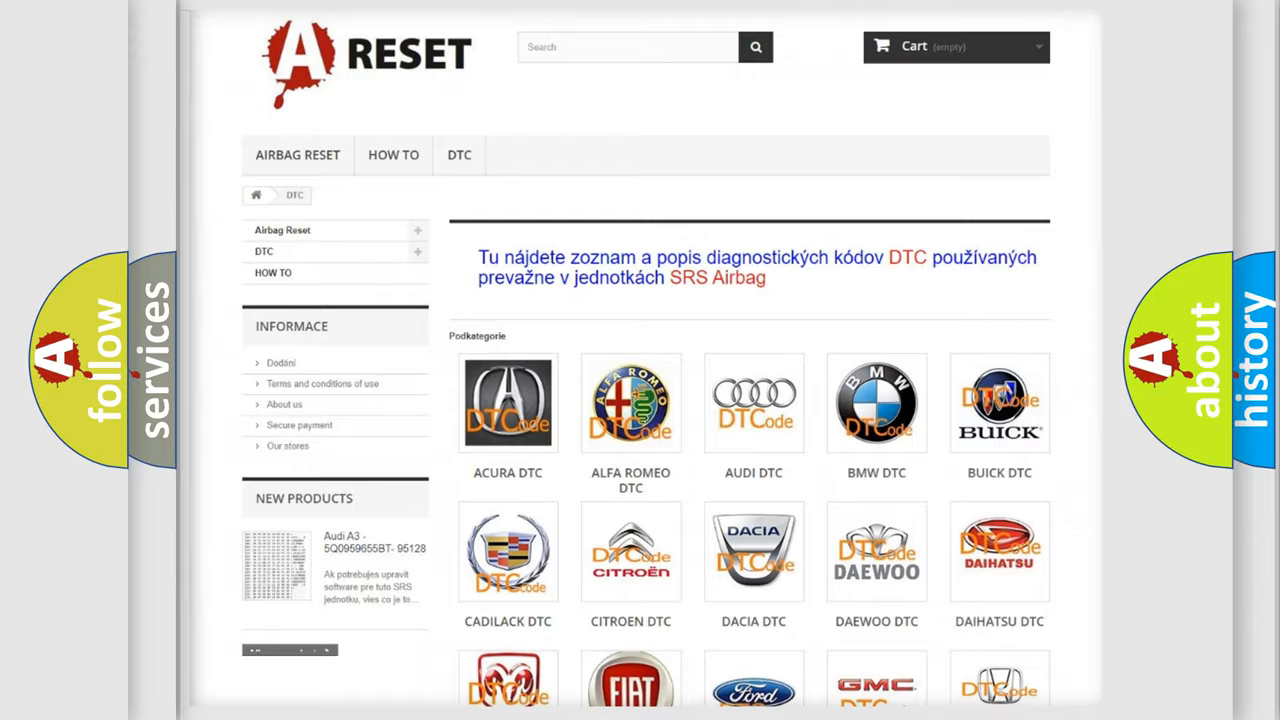
scroll("down", 3)
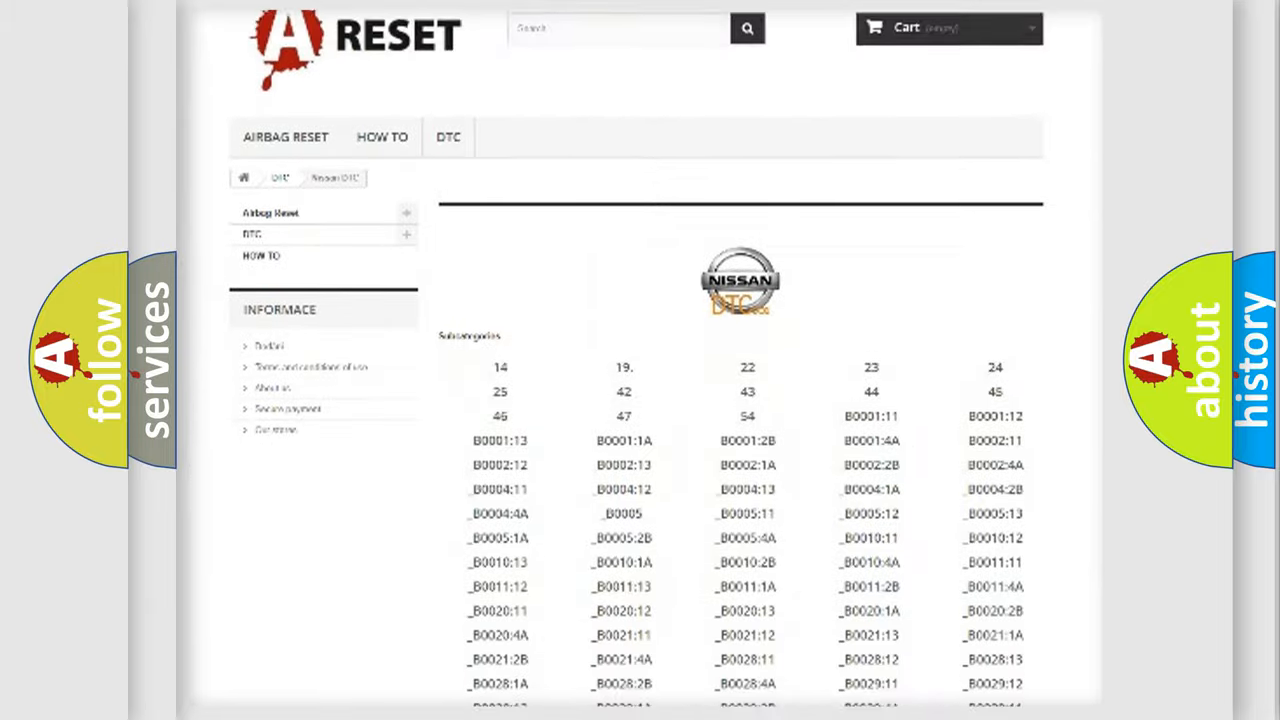
scroll("down", 3)
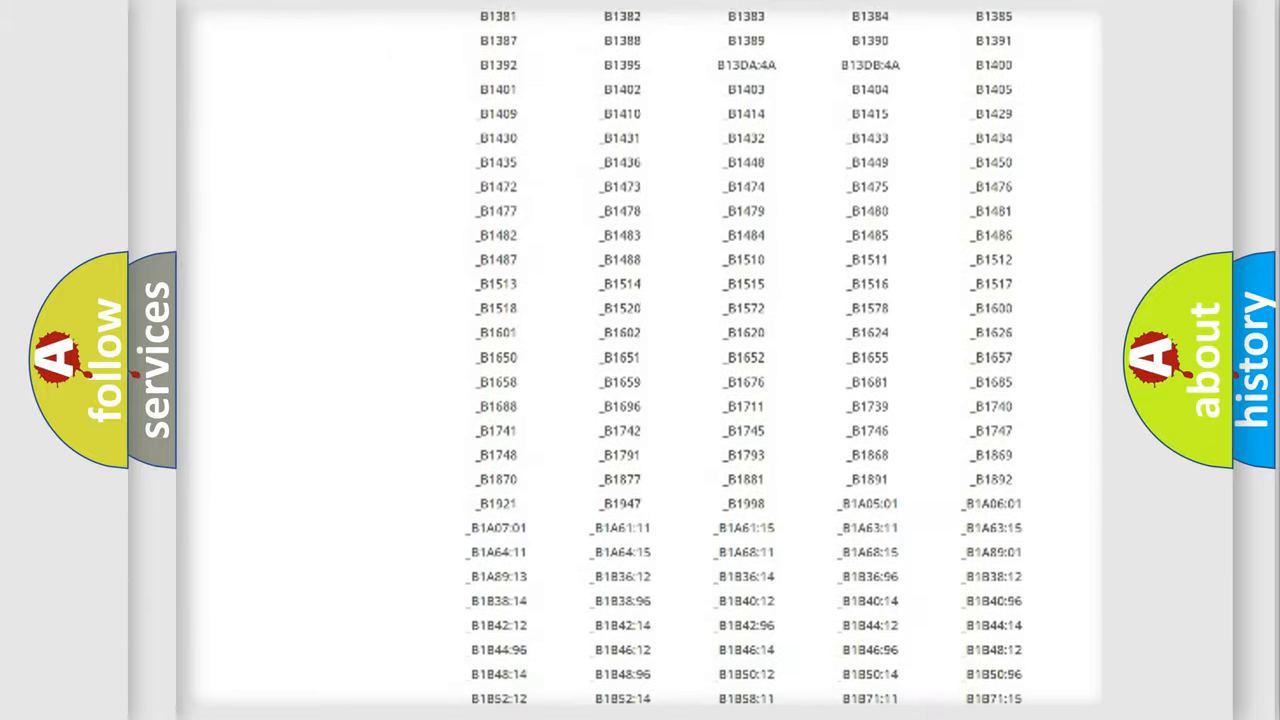